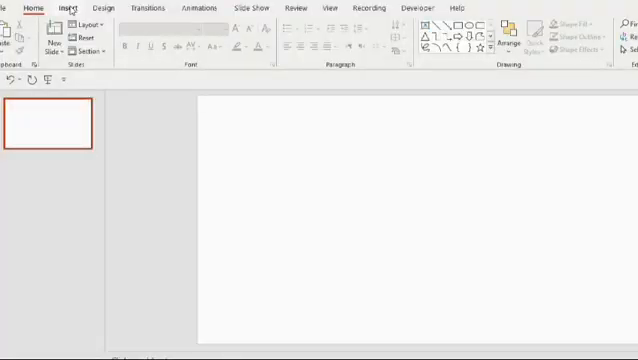
# Draw a large blue hexagon on the right and a small hexagon beside it.
pyautogui.click(68, 8)
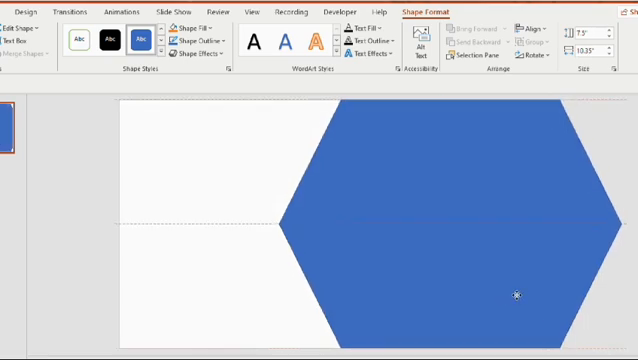
pyautogui.click(286, 218)
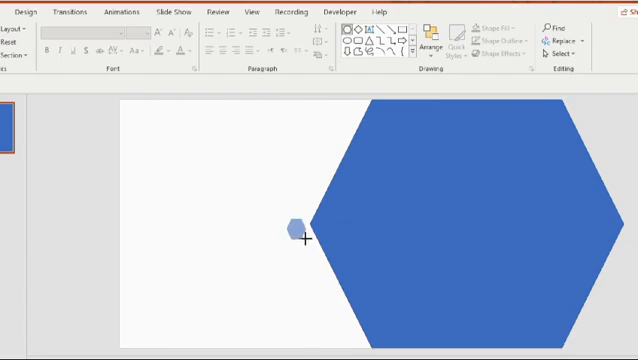
# Copy the small hexagon into several resized copies along the big hexagon's upper-left edge.
pyautogui.click(296, 228)
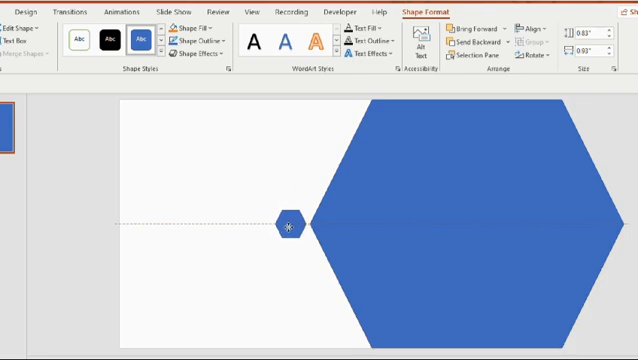
pyautogui.click(292, 226)
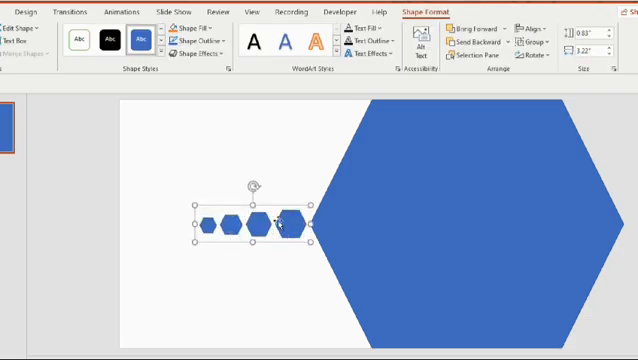
pyautogui.moveTo(278, 216)
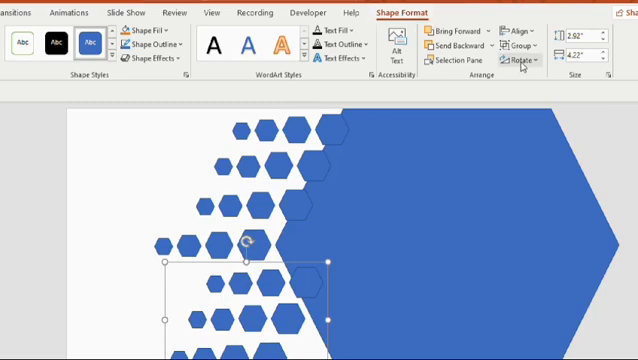
# Flip the copied hexagon cluster vertically onto the lower-left edge and ungroup it.
pyautogui.click(516, 64)
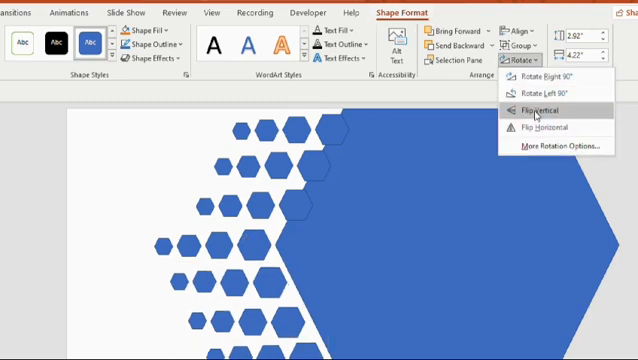
pyautogui.click(536, 104)
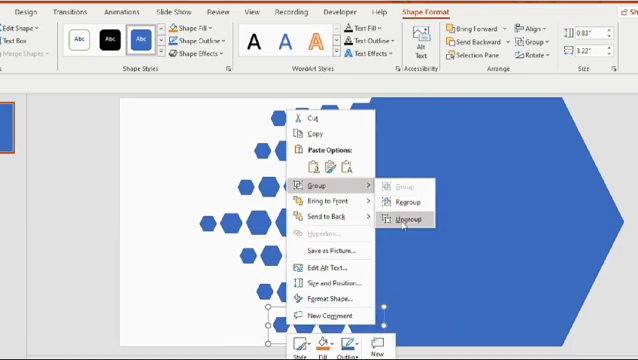
pyautogui.click(404, 222)
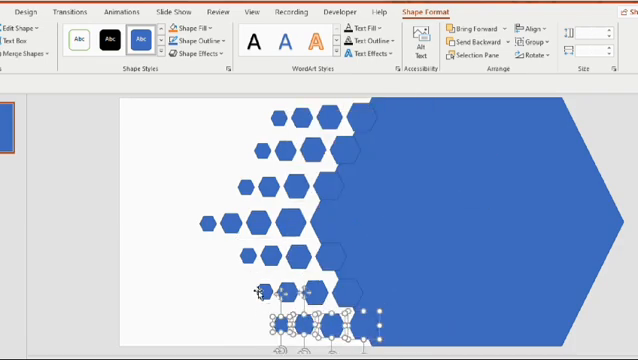
# Ungroup the remaining hexagon clusters into individual hexagons.
pyautogui.rightClick(280, 290)
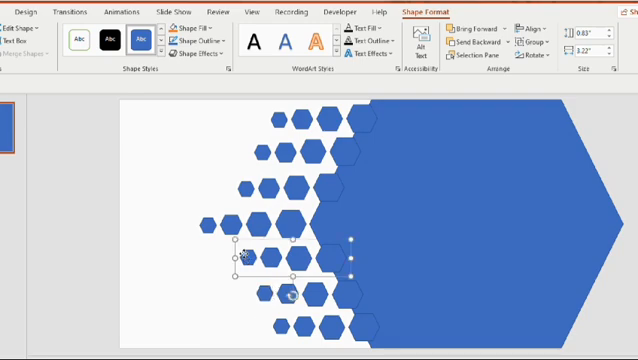
pyautogui.rightClick(244, 250)
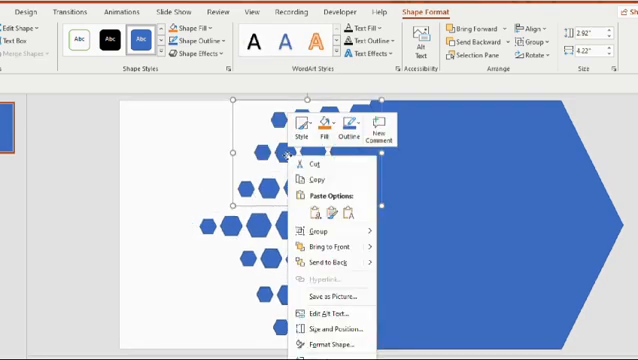
pyautogui.moveTo(316, 240)
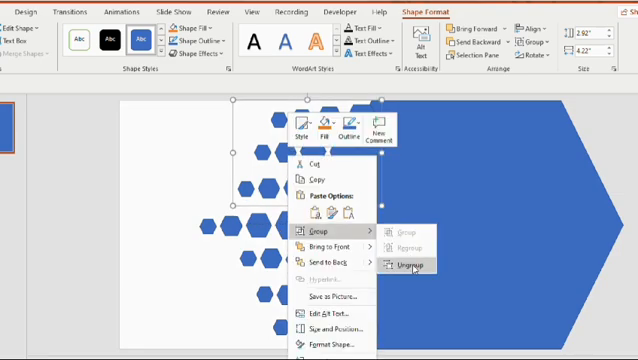
pyautogui.click(408, 266)
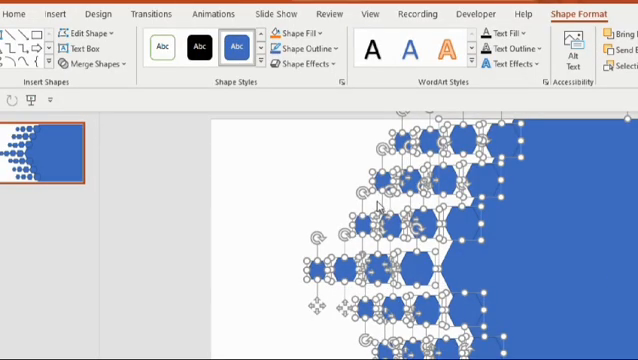
# Merge all hexagons into one Union shape and bring up its Format Shape settings.
pyautogui.click(100, 62)
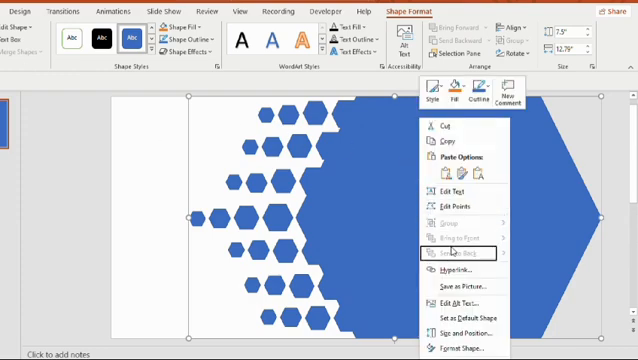
pyautogui.click(468, 260)
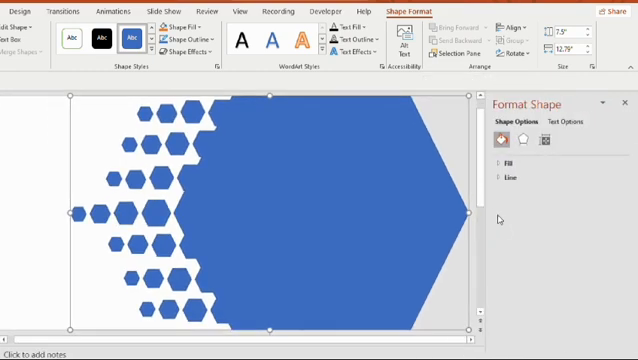
# Fill the merged hexagon shape with the Tower Bridge photo from a file.
pyautogui.click(502, 164)
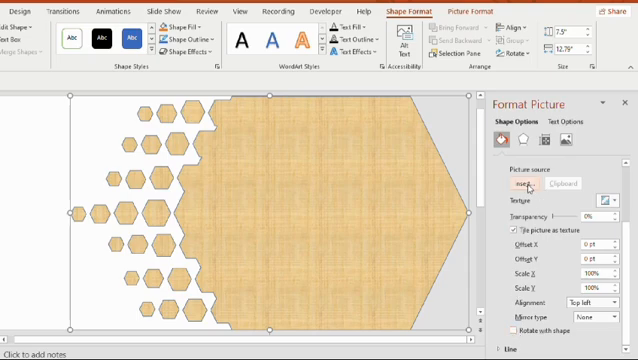
pyautogui.click(520, 184)
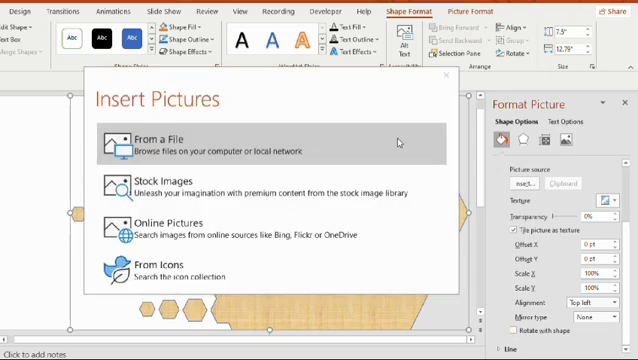
pyautogui.click(170, 140)
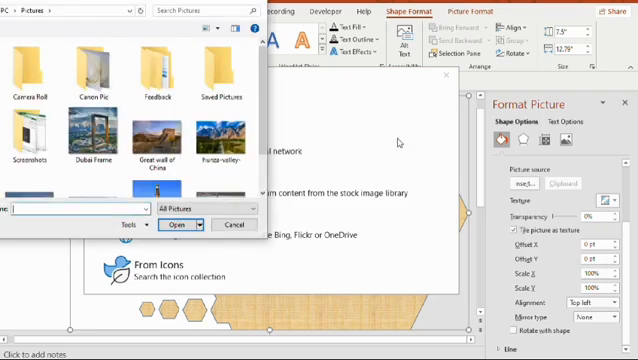
pyautogui.scroll(-3)
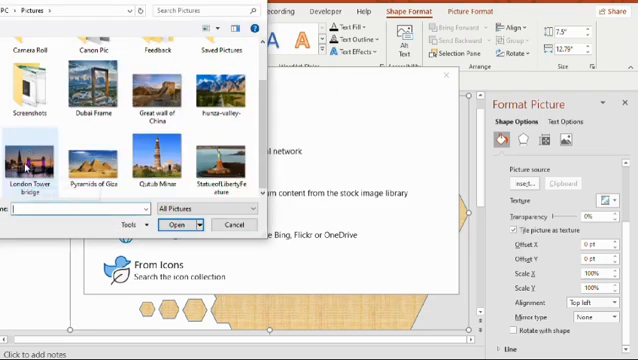
pyautogui.click(32, 164)
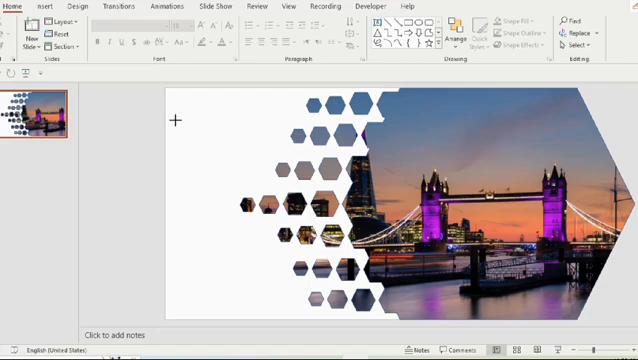
# Add a bold red 'LONDON TOWER BRIDGE' title in a text box at the top left.
pyautogui.moveTo(176, 120); pyautogui.dragTo(272, 148)
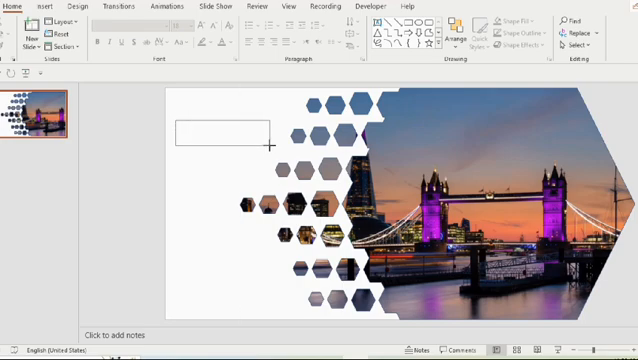
pyautogui.write('LONDON TOWER BRIDGE')
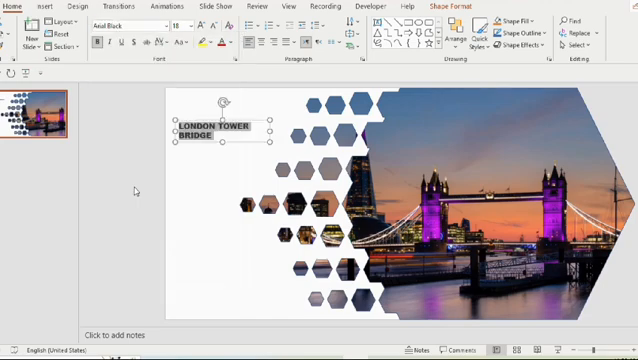
pyautogui.click(190, 24)
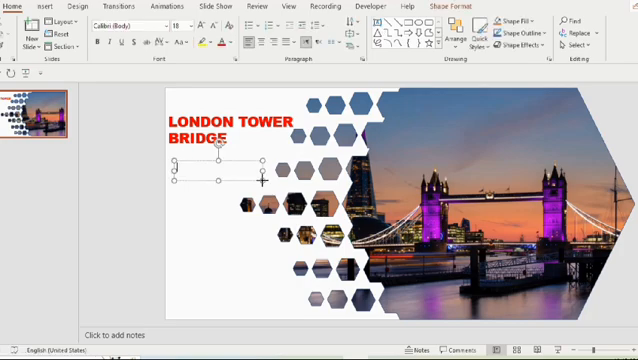
# Add a bold 'UNITED KINGDOM' subtitle beneath the title.
pyautogui.write('UNITED KINGDOM')
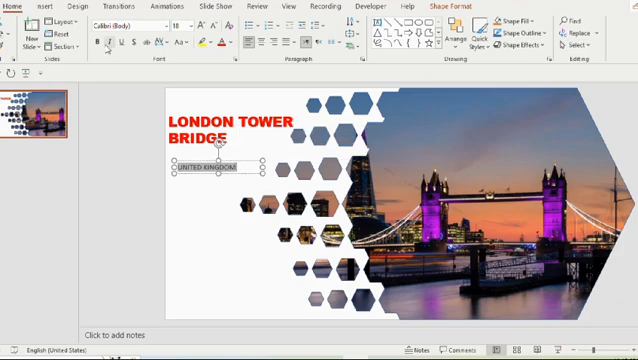
pyautogui.click(186, 24)
pyautogui.write('24')
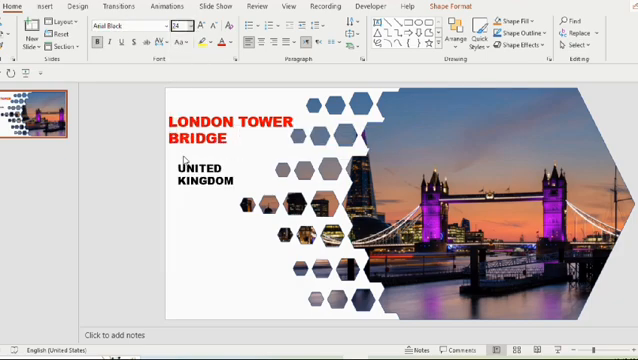
# Add a Tower Bridge description paragraph below the subtitle and duplicate the layout into several slides.
pyautogui.click(200, 190)
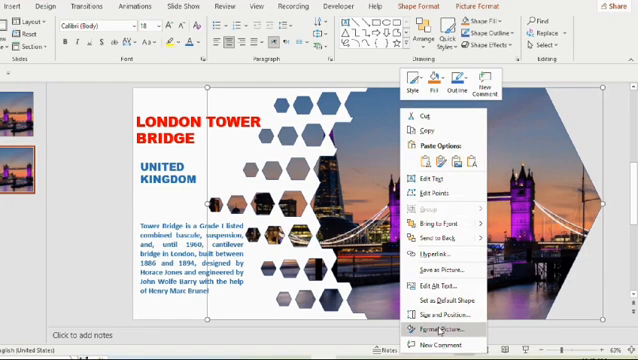
pyautogui.click(452, 328)
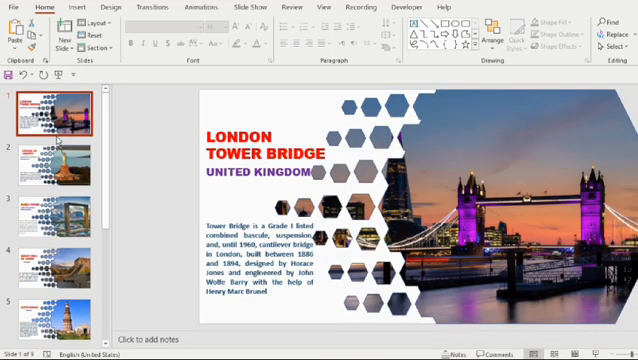
pyautogui.click(60, 140)
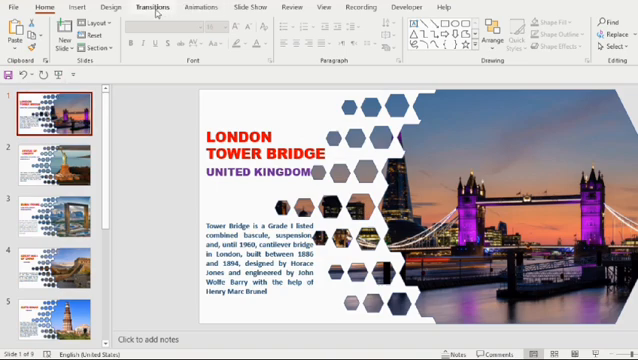
# Apply the Rotate transition to the Tower Bridge slide and go to the Slide Show settings.
pyautogui.click(152, 8)
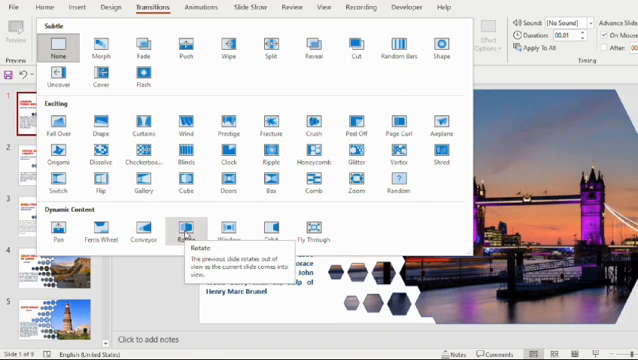
pyautogui.click(186, 230)
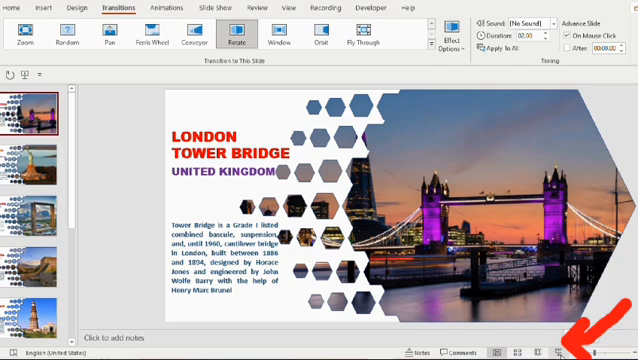
pyautogui.moveTo(318, 86)
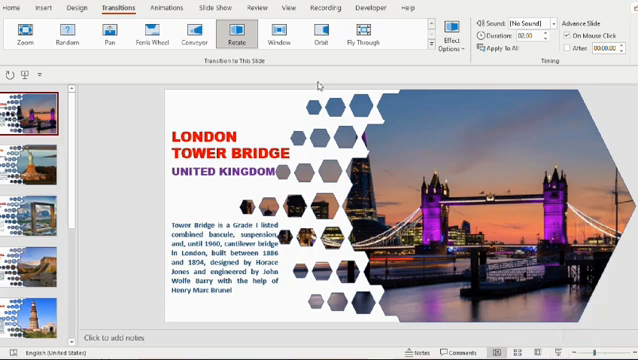
pyautogui.click(224, 8)
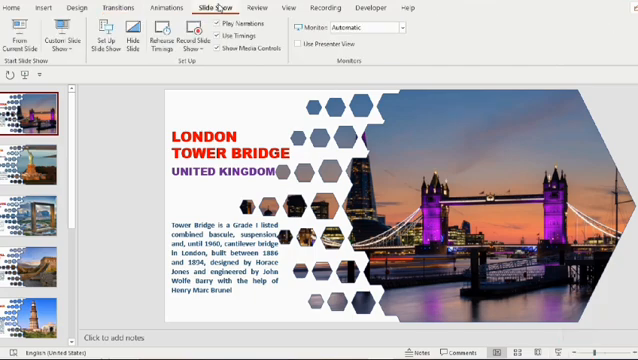